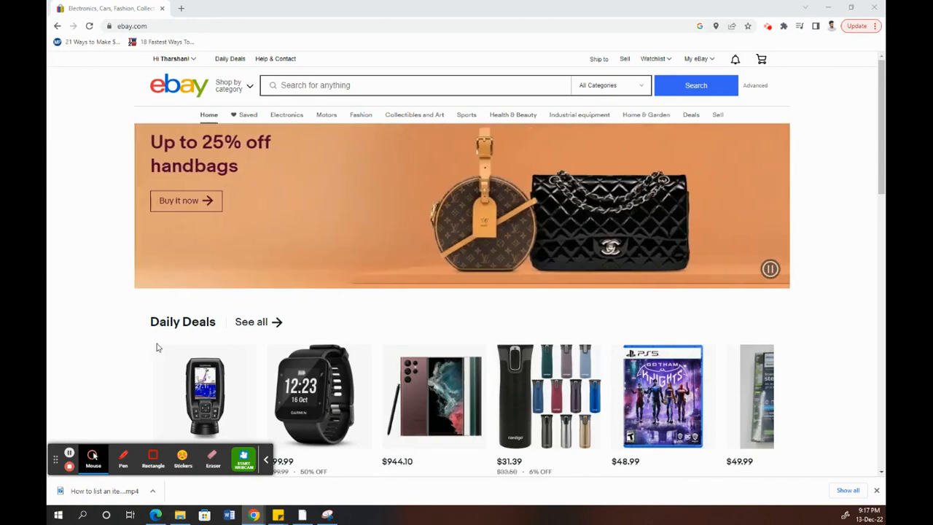
pyautogui.moveTo(107, 107)
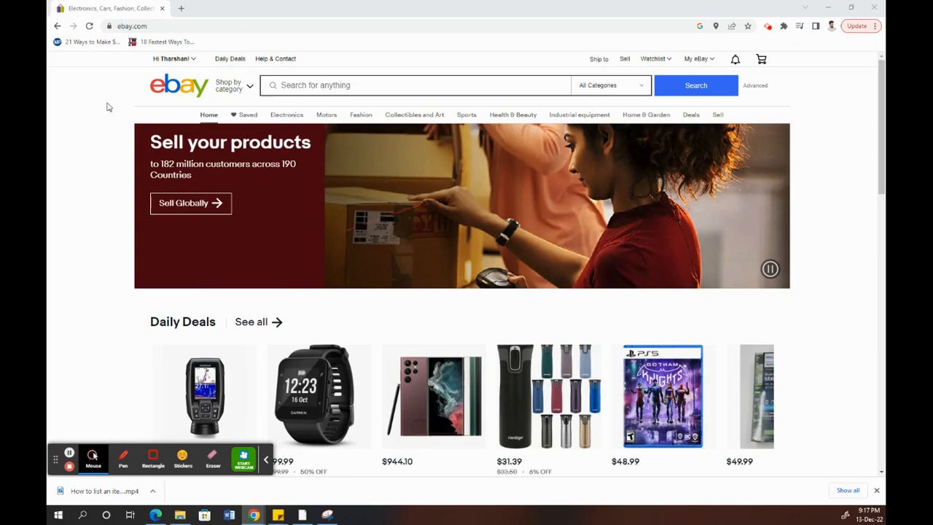
pyautogui.moveTo(560, 110)
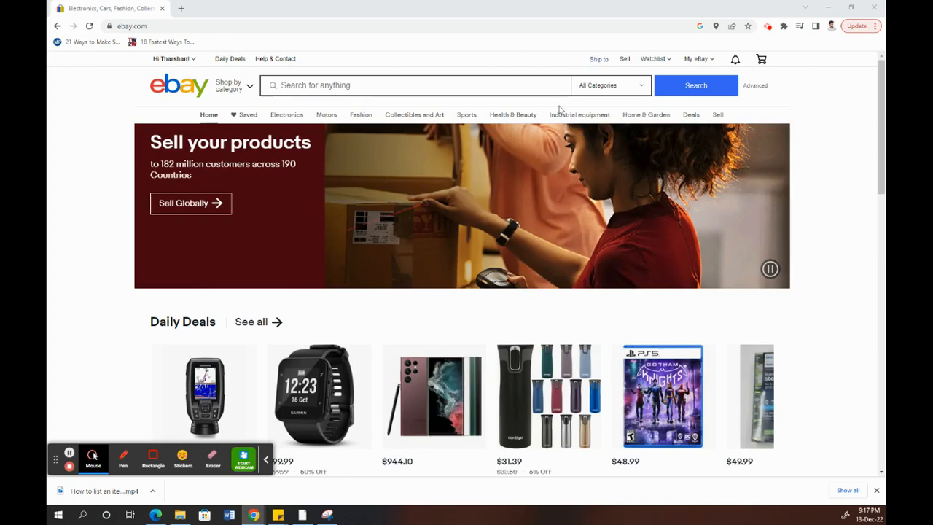
pyautogui.moveTo(143, 97)
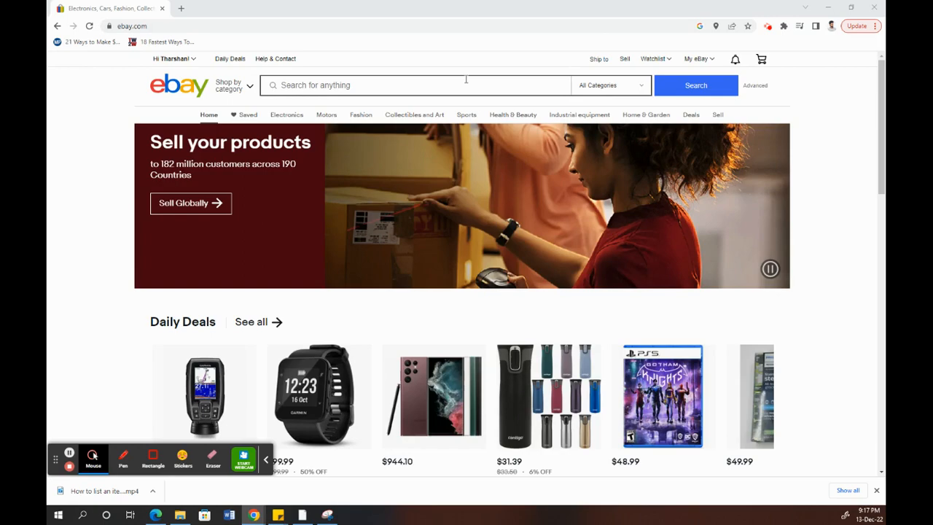
# Open Account settings from the 'Hi' username menu.
pyautogui.click(172, 59)
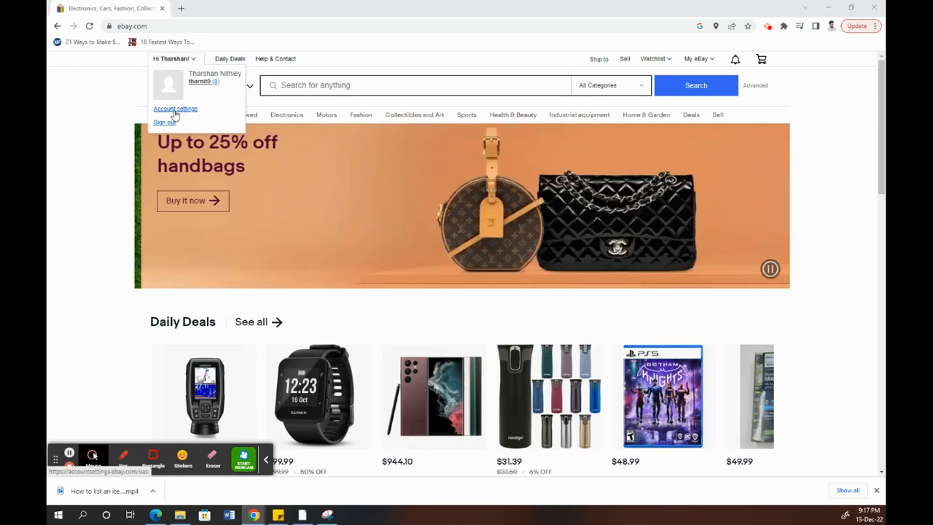
pyautogui.click(175, 108)
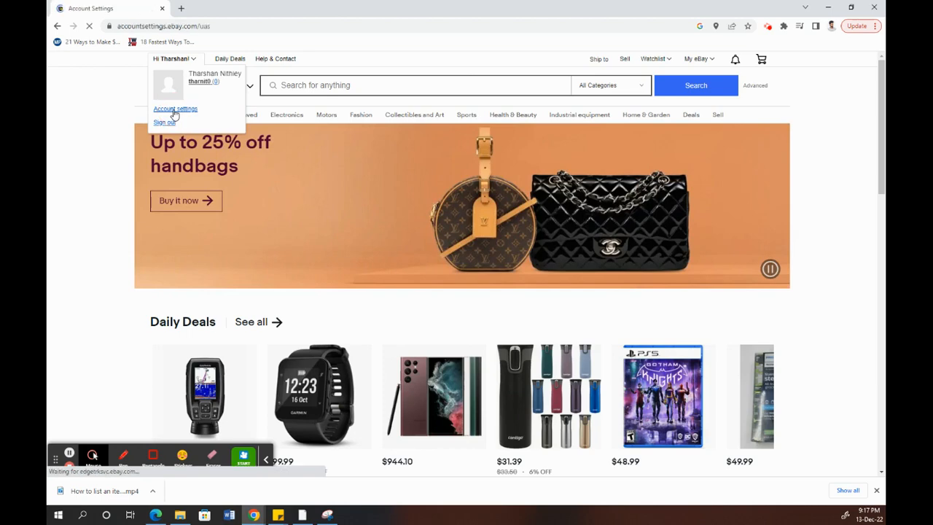
pyautogui.click(175, 108)
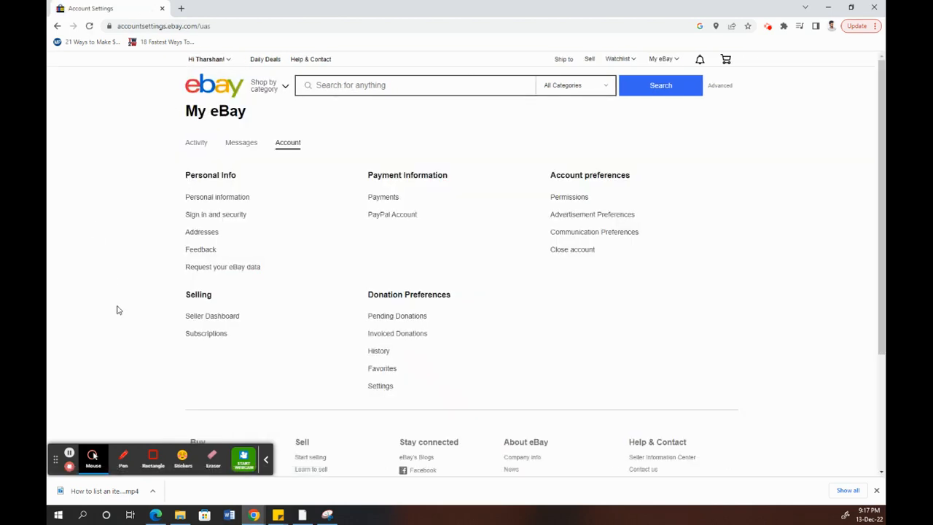
pyautogui.moveTo(212, 316)
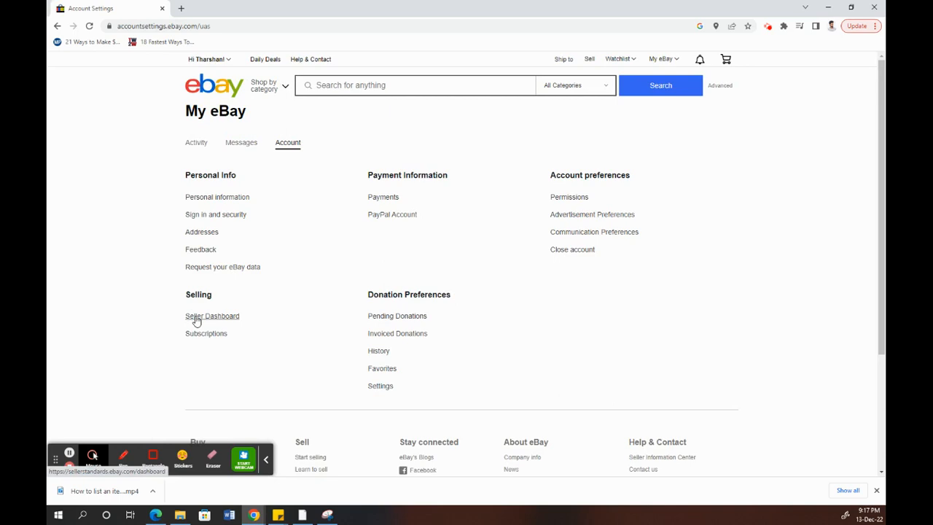
# Go to the Seller Dashboard and select Preferences in the sidebar.
pyautogui.click(212, 316)
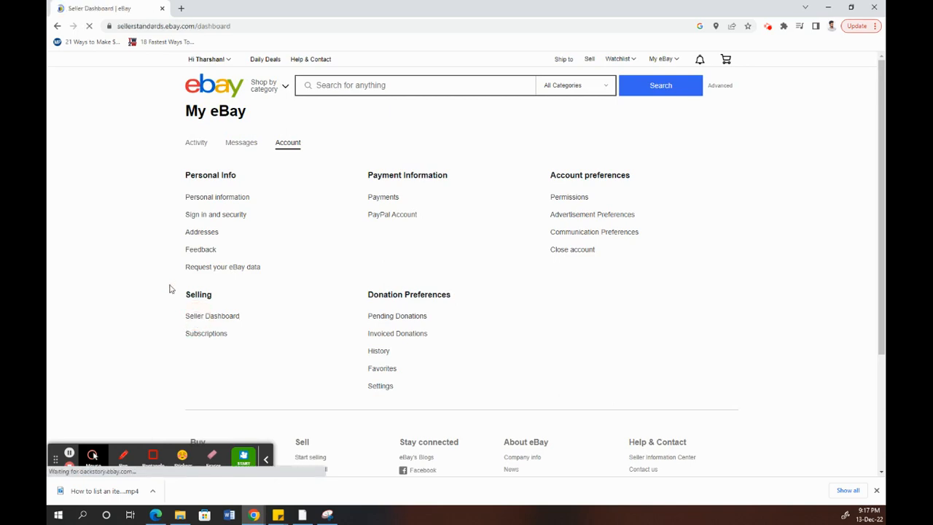
pyautogui.click(212, 316)
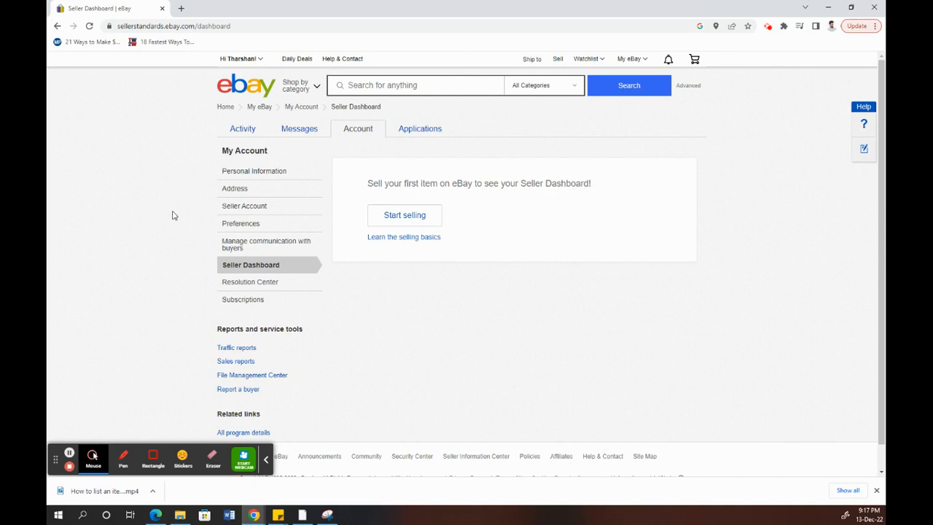
pyautogui.moveTo(241, 244)
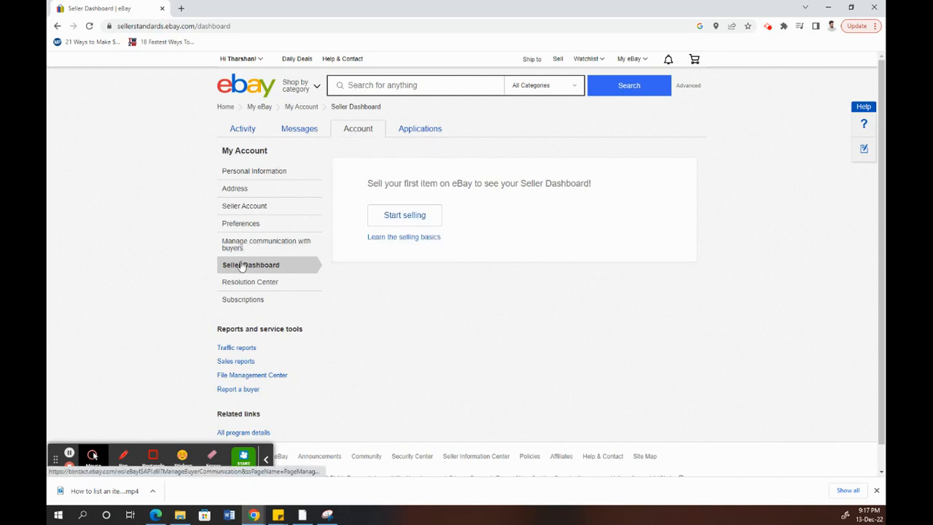
pyautogui.click(240, 223)
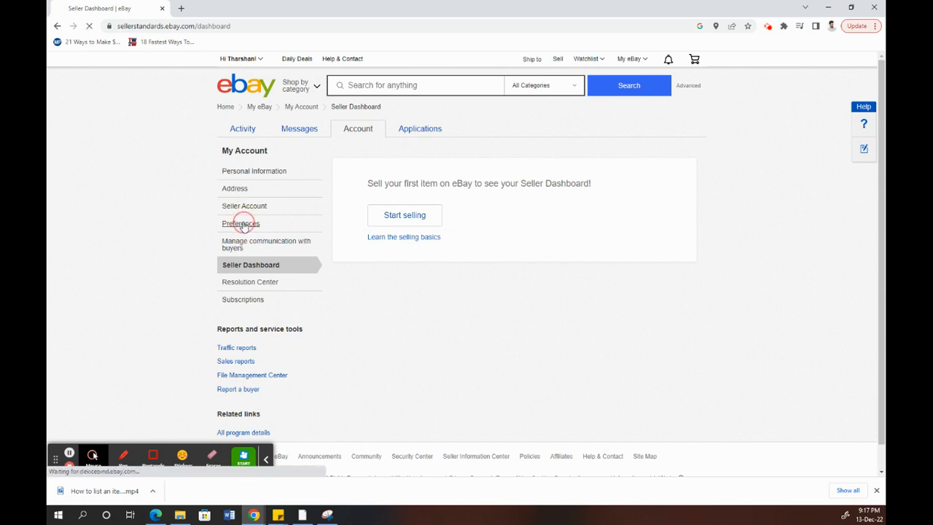
# In Selling preferences under Your buyers, edit the Blocked buyer list.
pyautogui.click(241, 223)
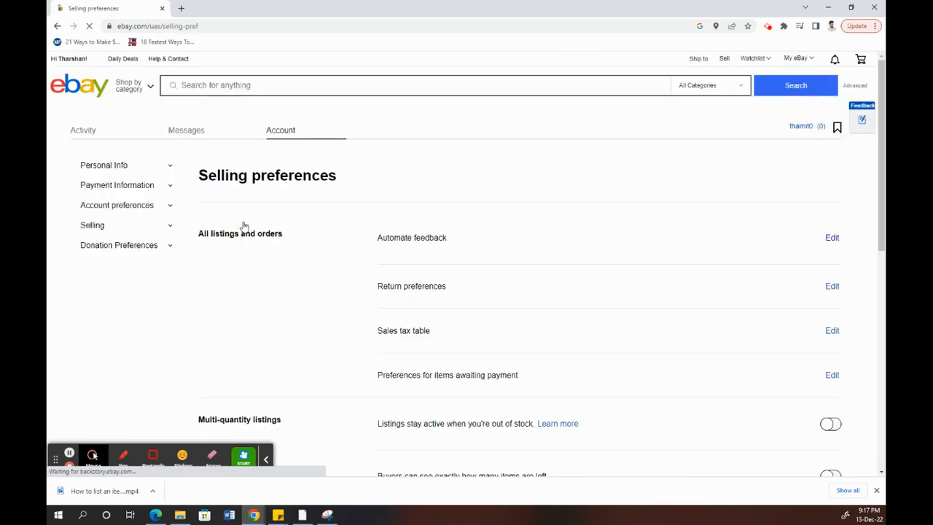
pyautogui.scroll(-3)
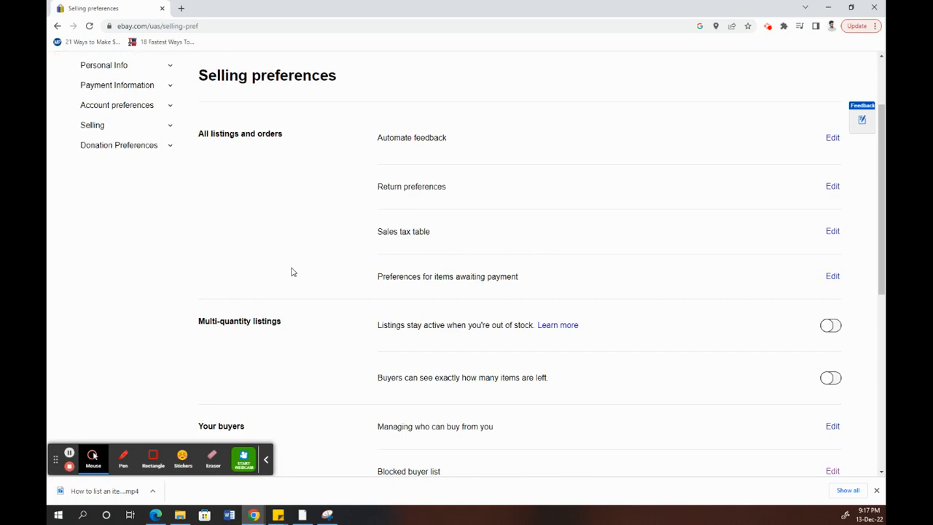
pyautogui.scroll(-3)
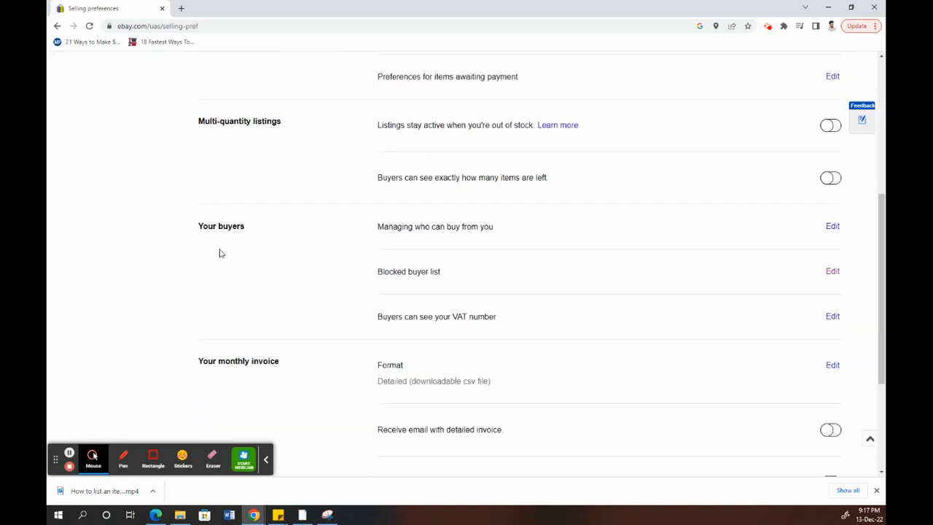
pyautogui.moveTo(266, 234)
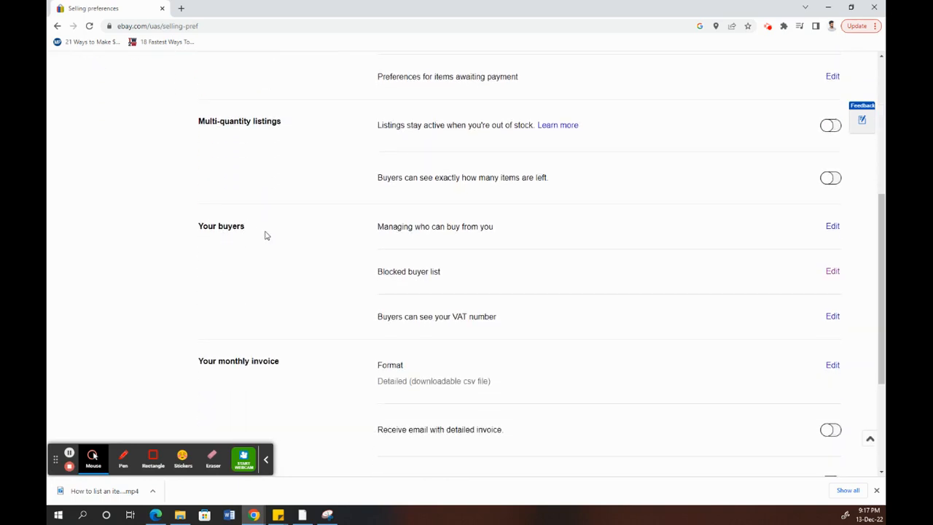
pyautogui.moveTo(409, 278)
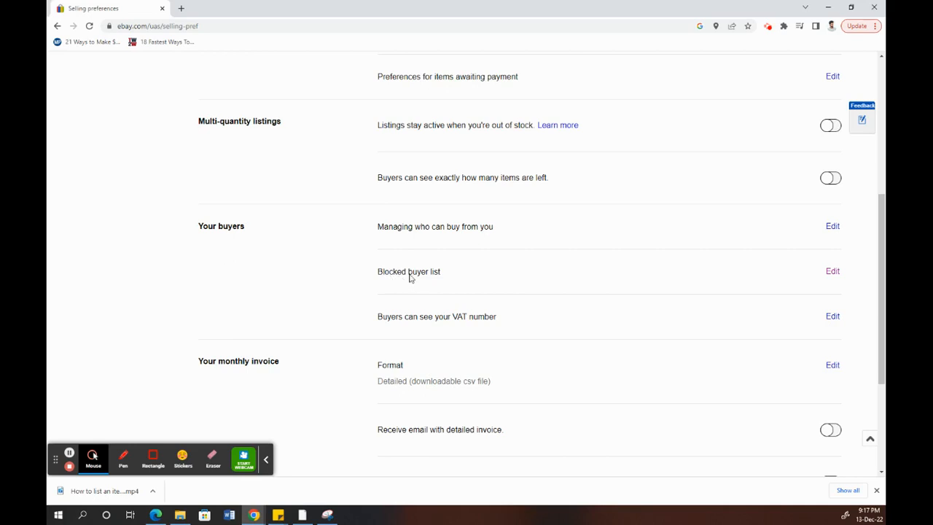
pyautogui.moveTo(396, 280)
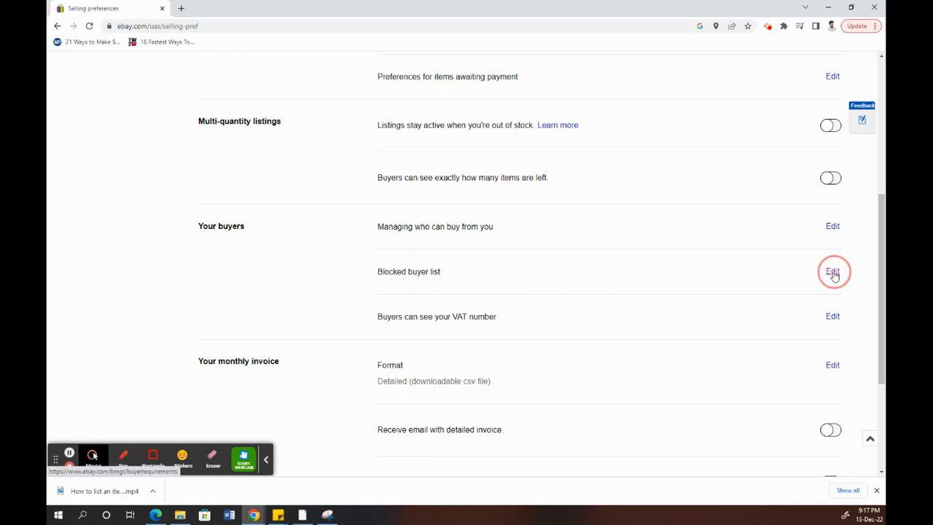
pyautogui.click(832, 271)
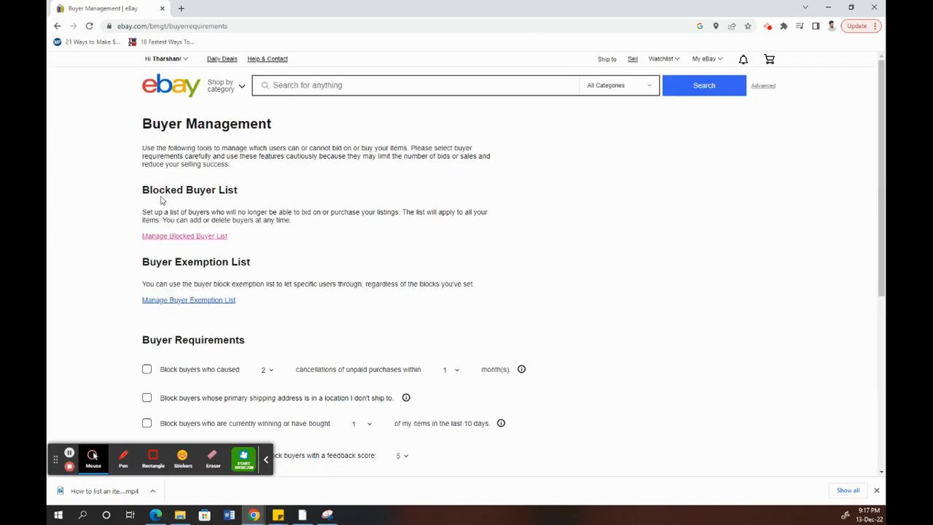
pyautogui.moveTo(183, 241)
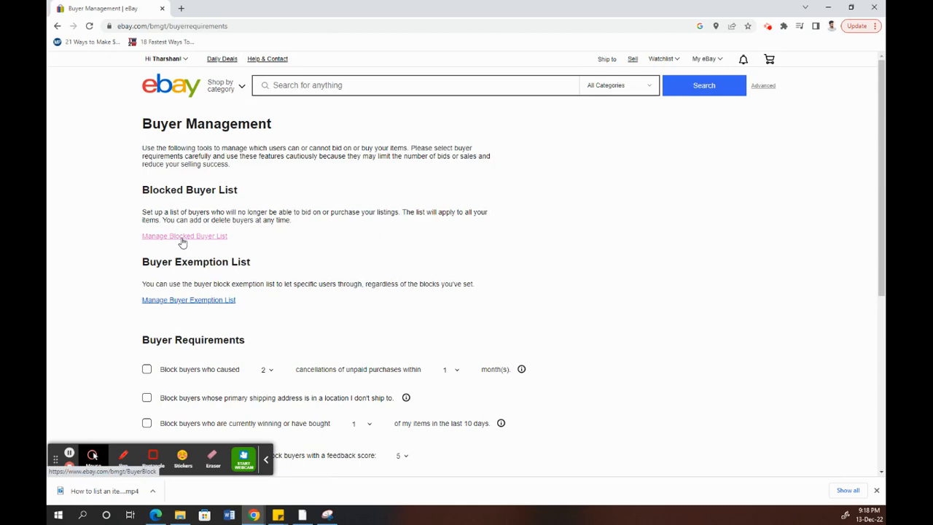
# Follow the Manage Blocked Buyer List link to the blocking page.
pyautogui.click(184, 235)
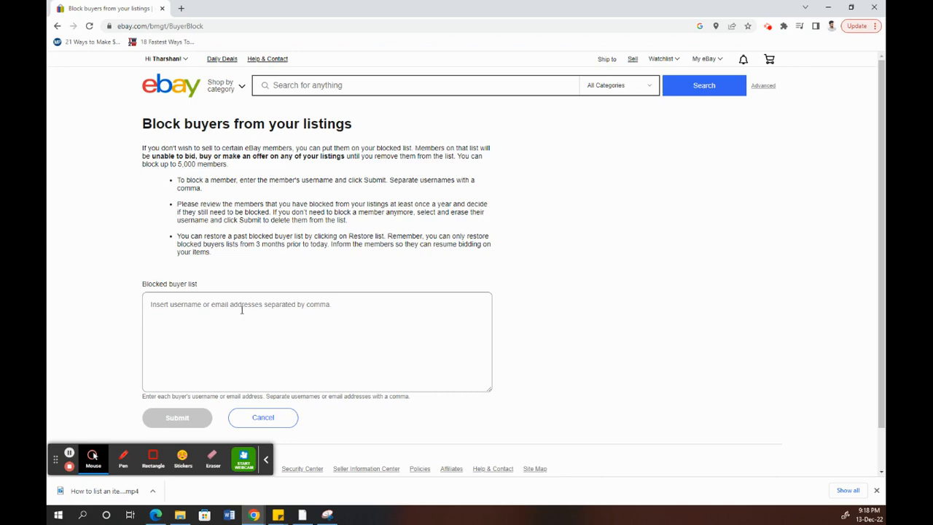
pyautogui.moveTo(187, 427)
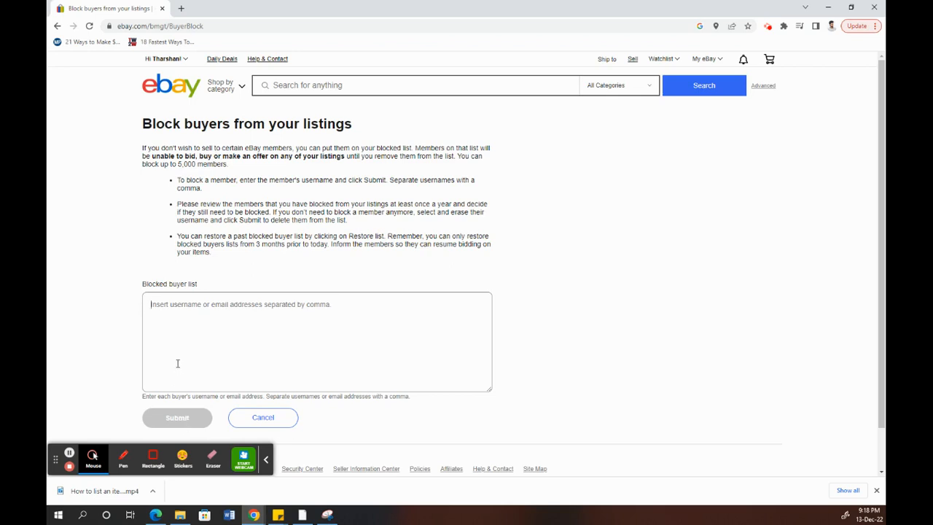
pyautogui.moveTo(175, 364)
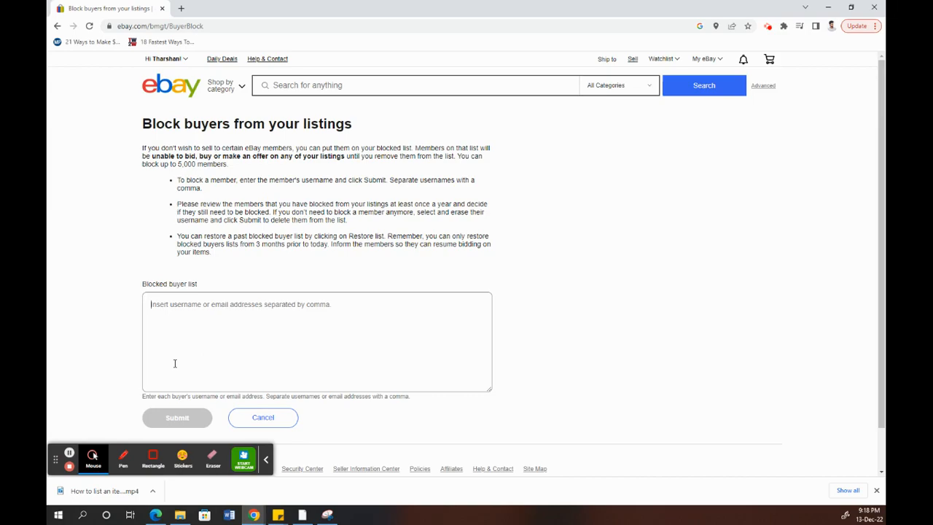